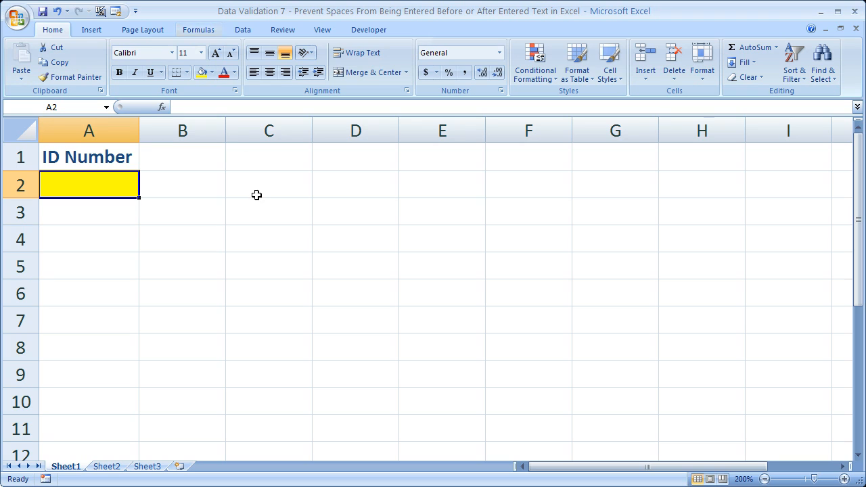
# Step: Put the 'Data Validation' heading in C3 with the 'ALT + D + L' reminder in D3, then select C5
pyautogui.click(268, 211)
pyautogui.write('Data Validation')
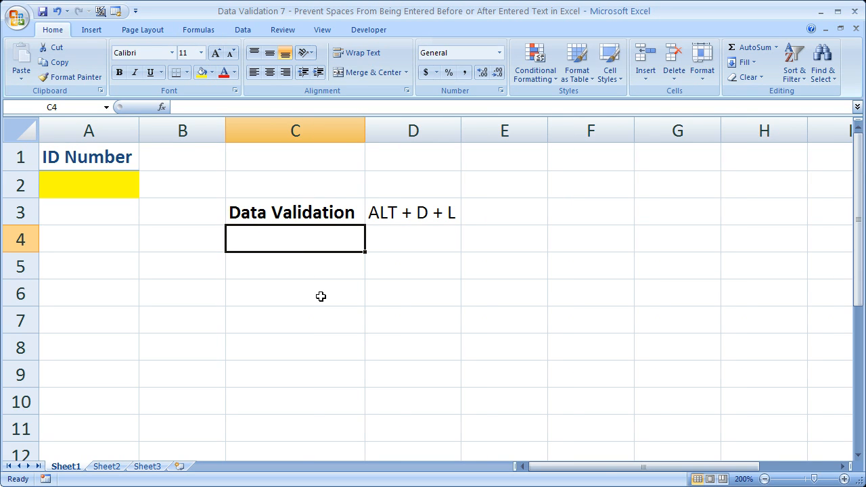
pyautogui.moveTo(401, 198)
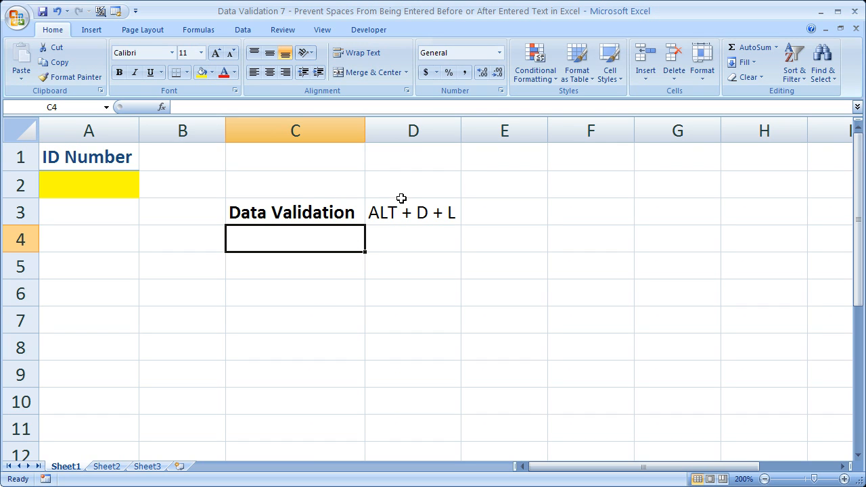
pyautogui.click(412, 211)
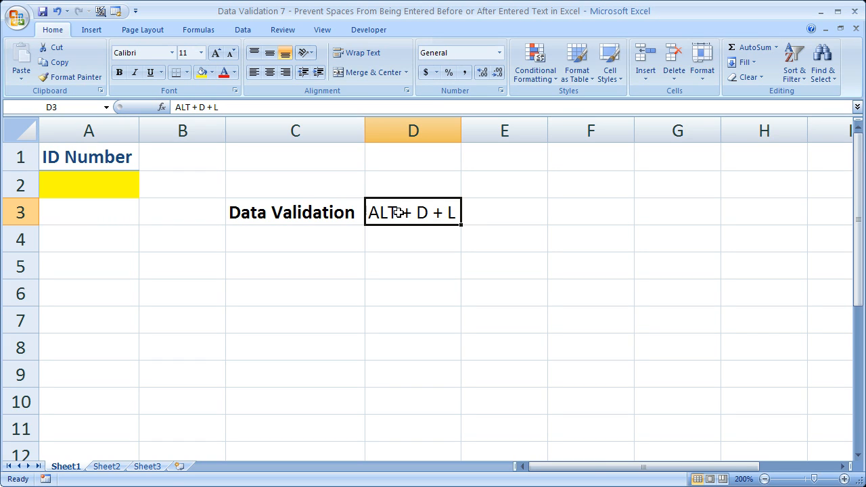
pyautogui.click(284, 266)
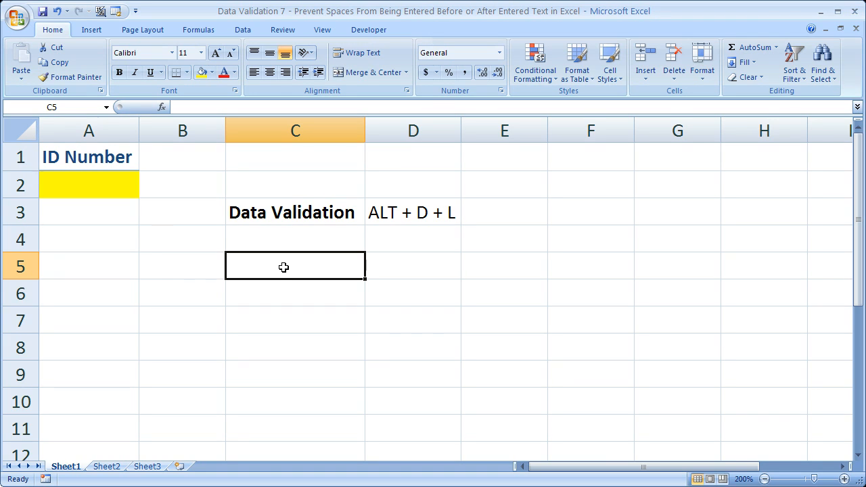
# Step: Enter the trim-check formula =A2=TRIM(A2) in C5, which returns TRUE
pyautogui.write('=')
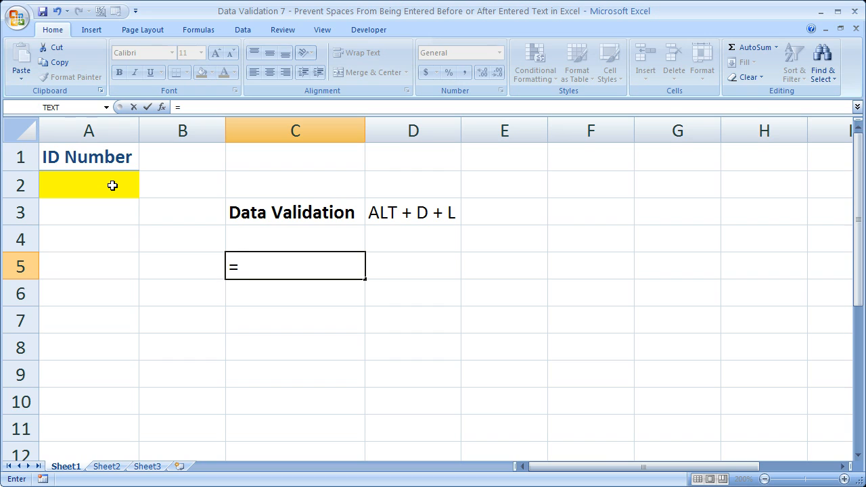
pyautogui.click(88, 184)
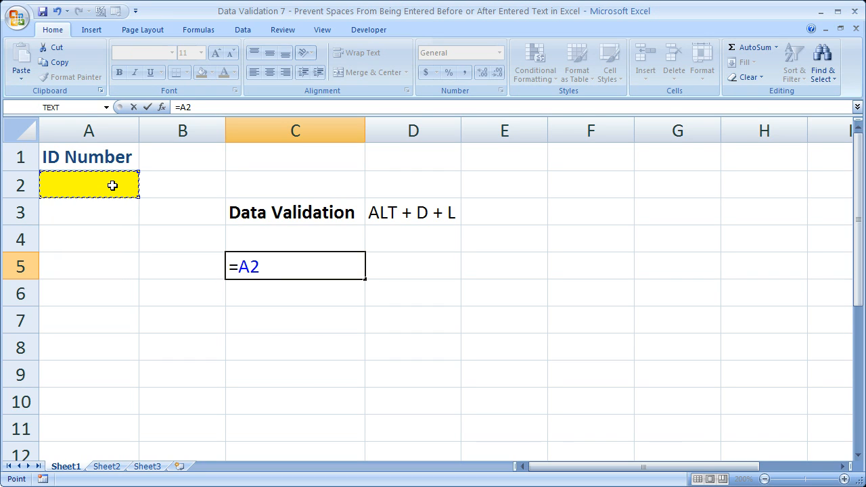
pyautogui.write('=')
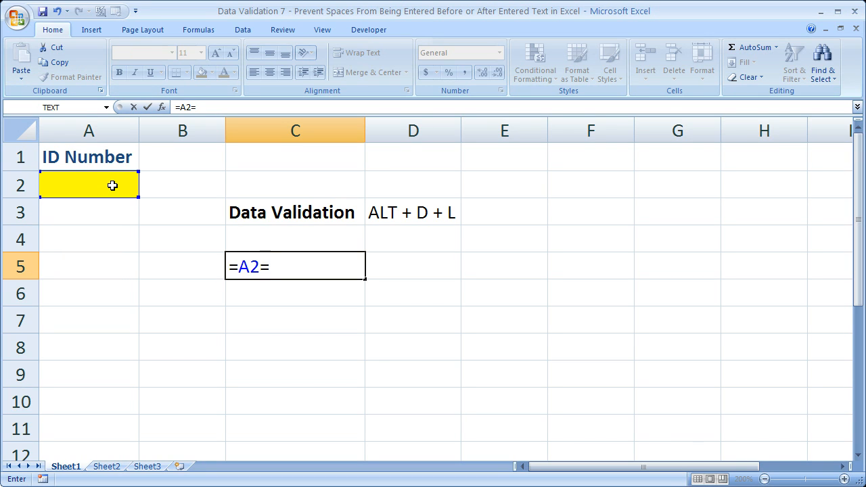
pyautogui.write('tri')
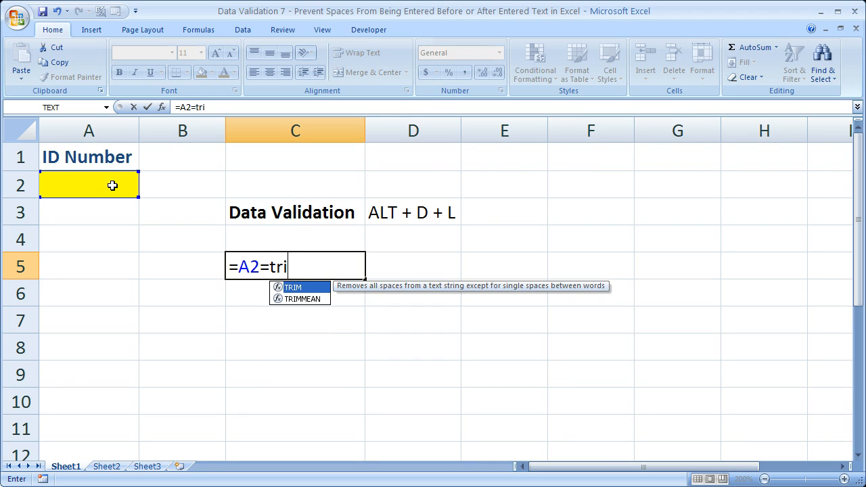
pyautogui.write('m')
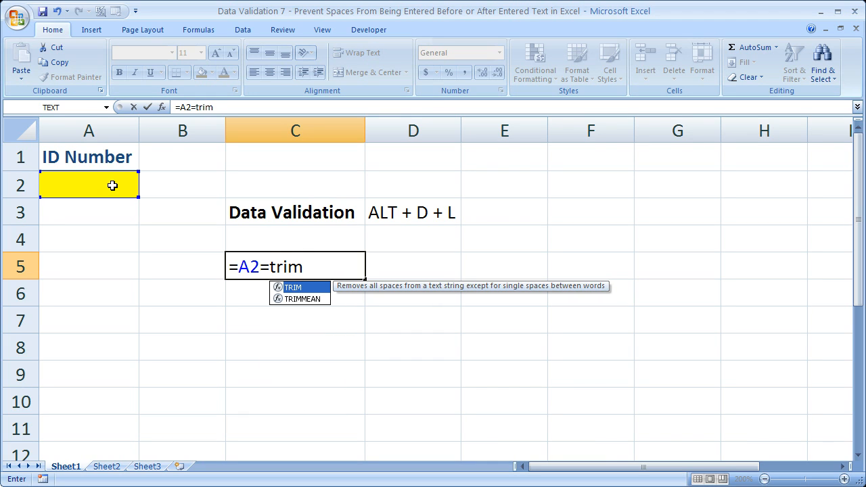
pyautogui.write('(')
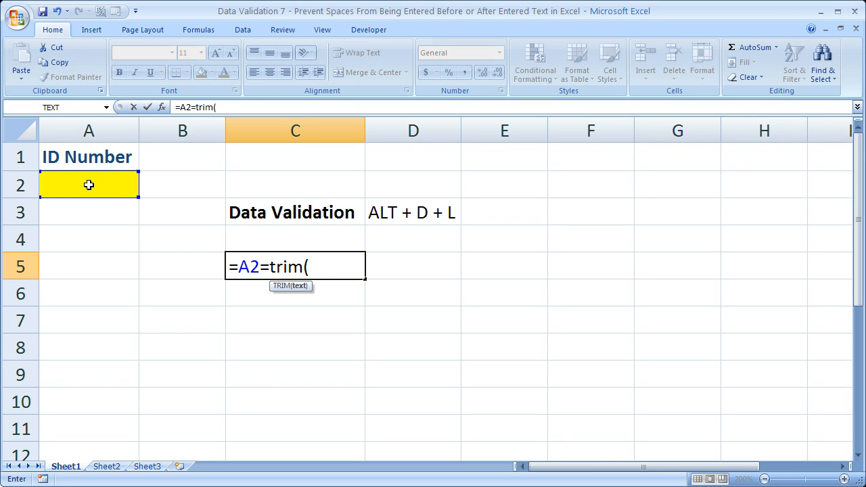
pyautogui.click(87, 184)
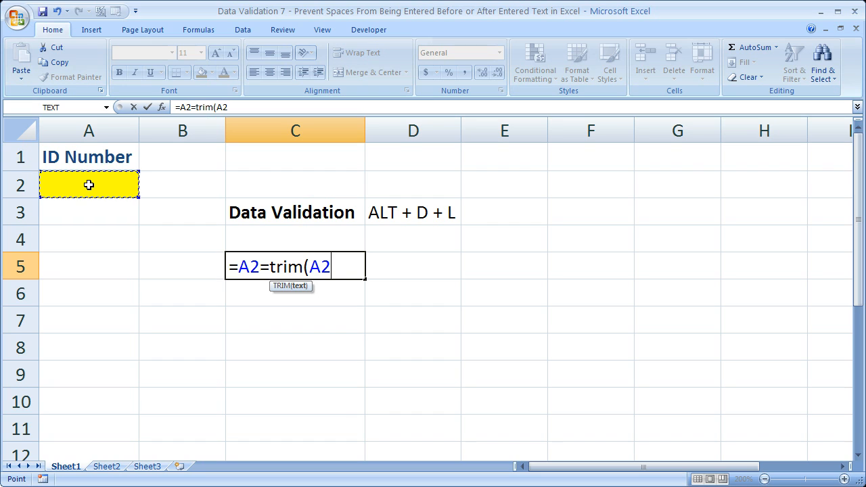
pyautogui.write(')')
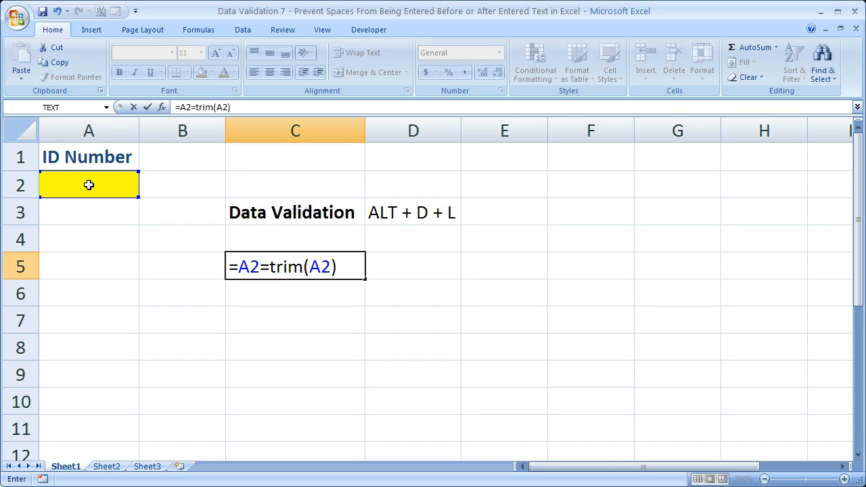
pyautogui.press('Enter')
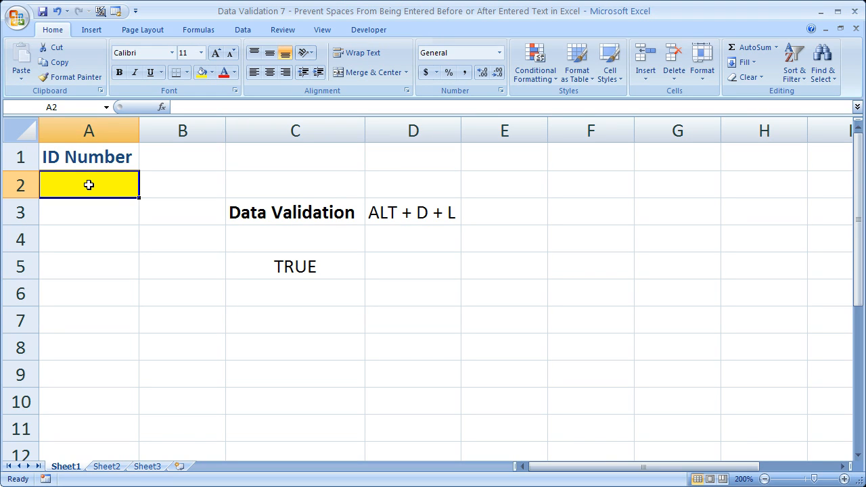
# Step: Enter 'asdf' in A2, cancel the rejection alert, then edit C5 to remove the trim-check formula
pyautogui.write('asdf')
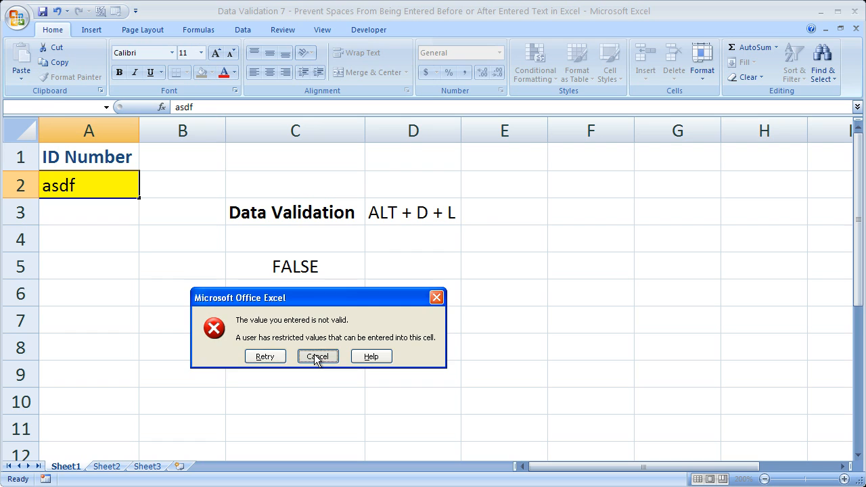
pyautogui.click(317, 356)
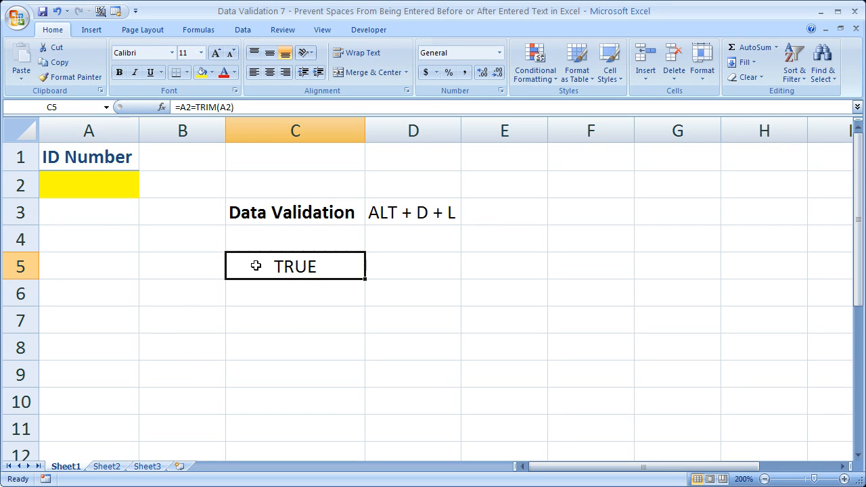
pyautogui.moveTo(324, 270)
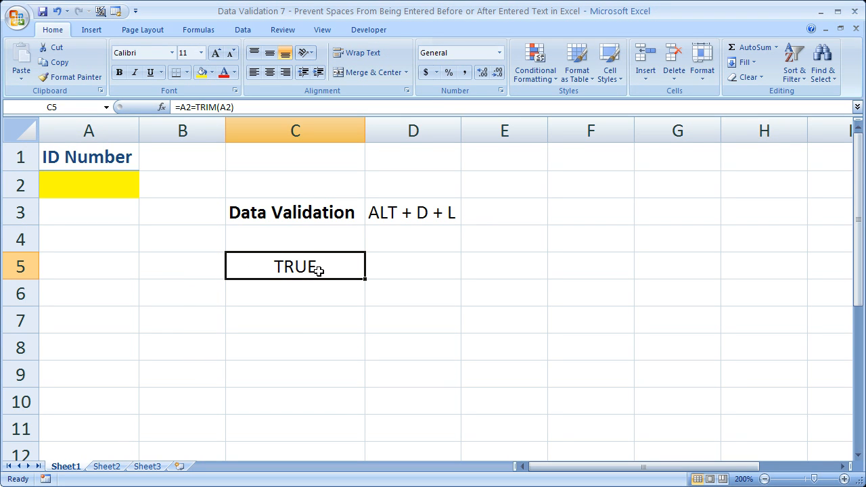
pyautogui.doubleClick(295, 265)
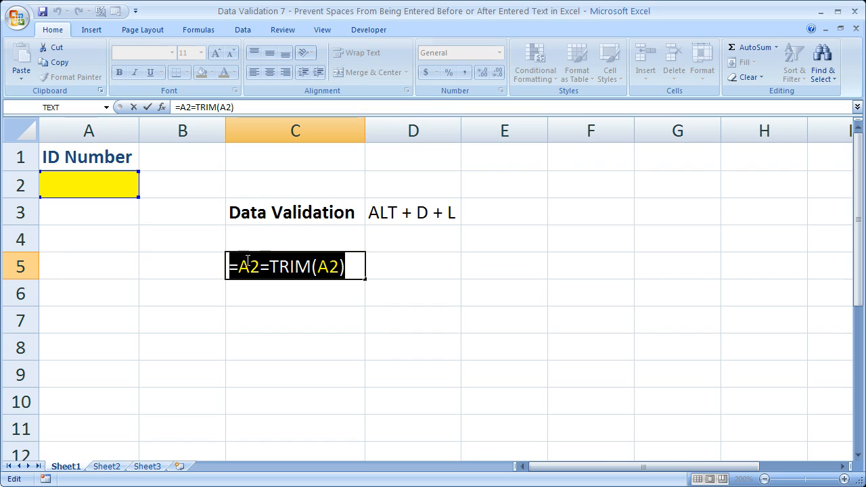
pyautogui.moveTo(257, 346)
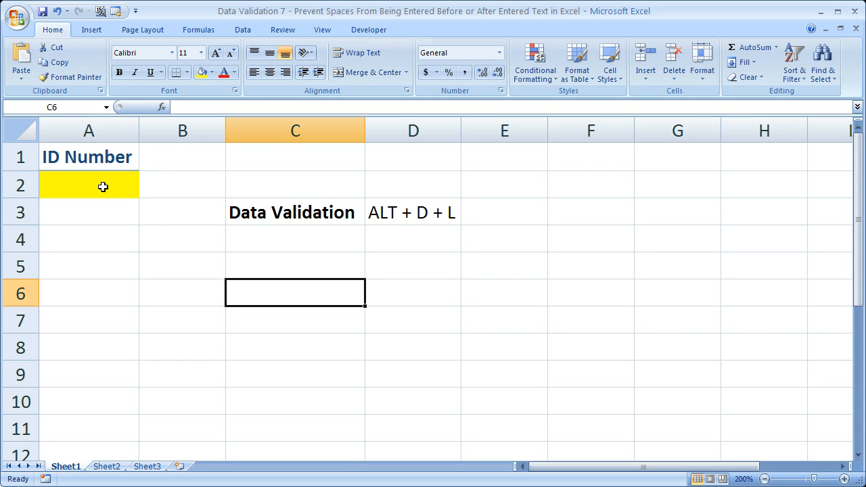
pyautogui.click(102, 186)
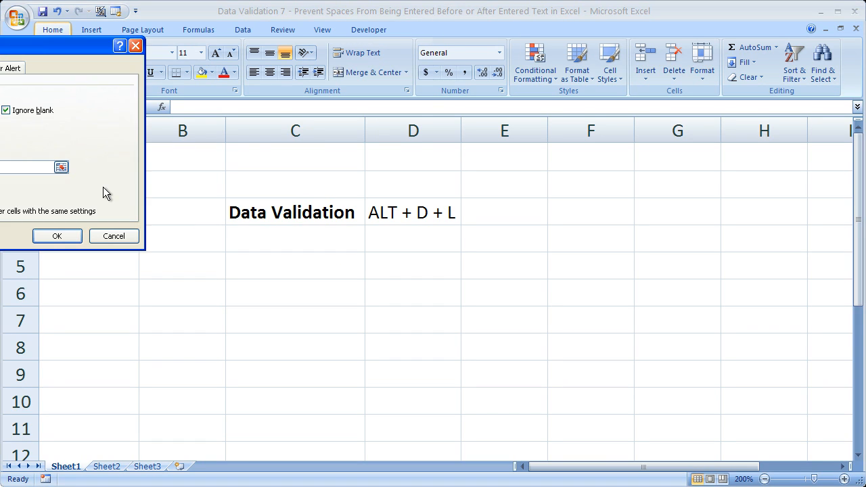
pyautogui.click(113, 155)
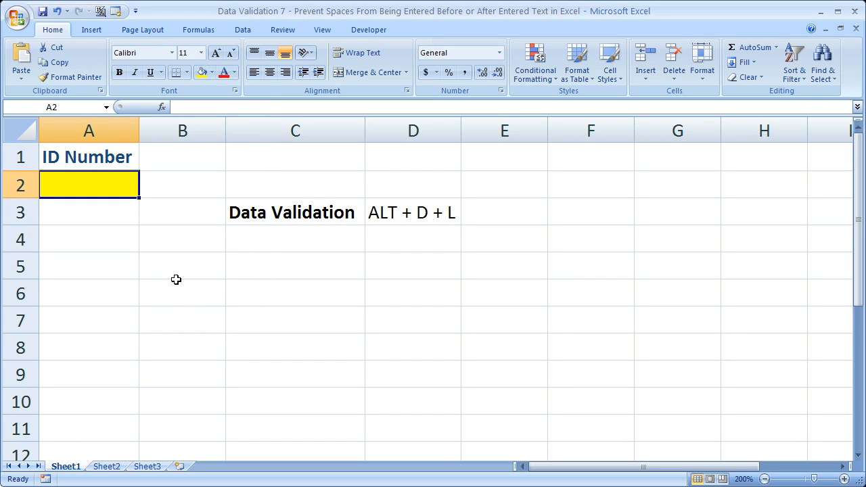
pyautogui.moveTo(117, 187)
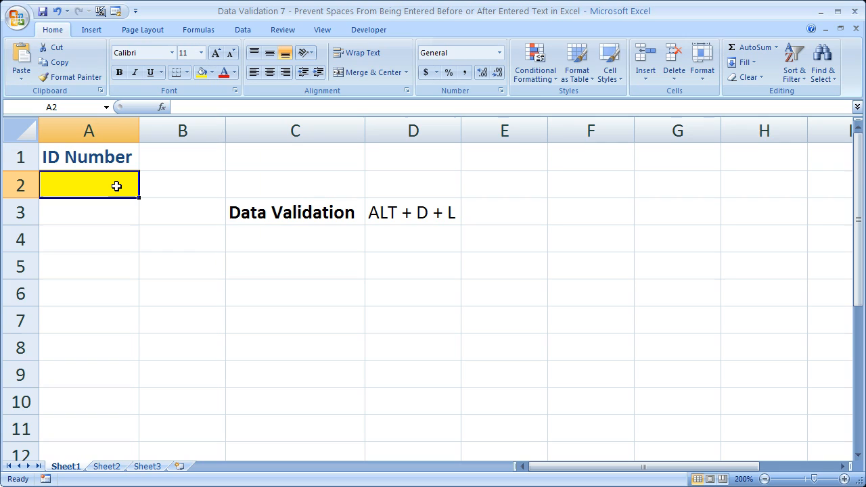
pyautogui.moveTo(382, 205)
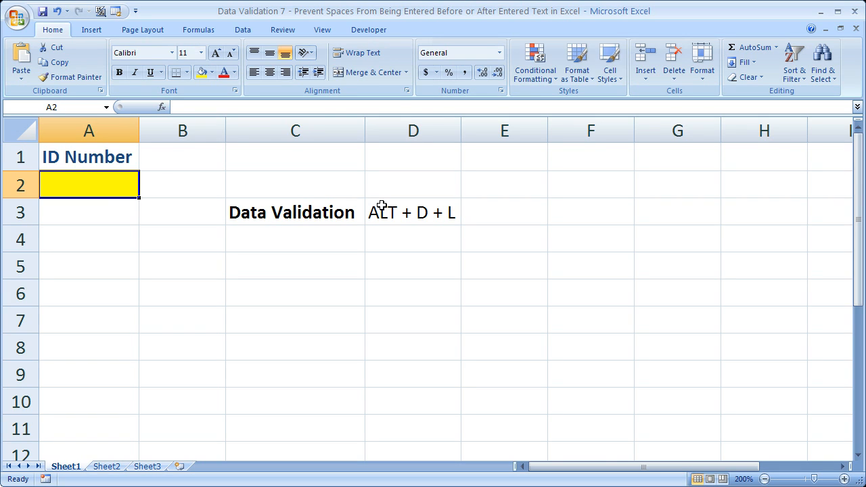
pyautogui.moveTo(159, 157)
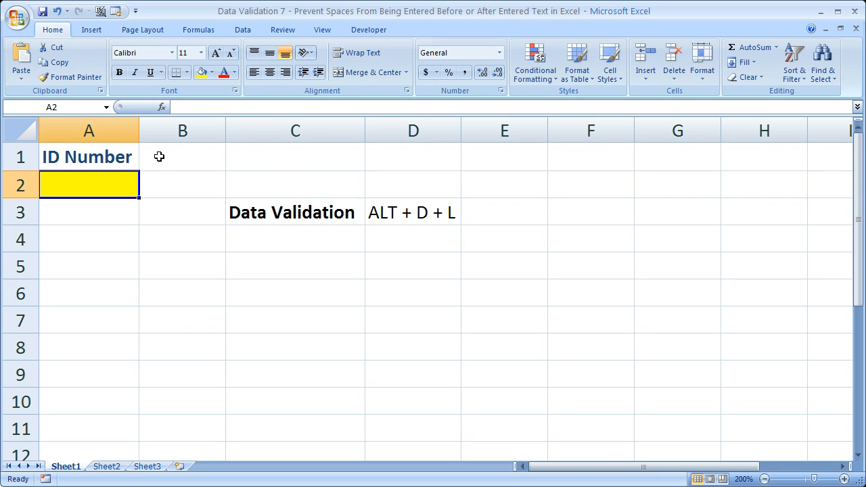
pyautogui.moveTo(242, 32)
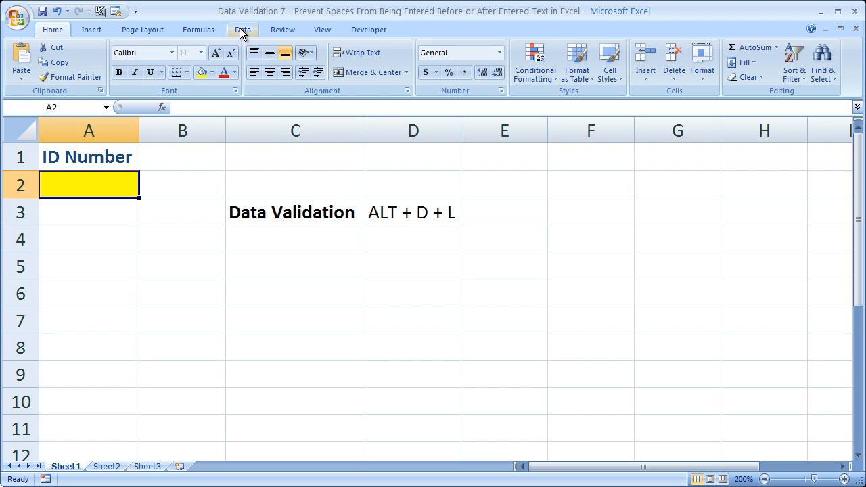
# Step: In Data Validation for A2, set the allowed value type to Custom
pyautogui.click(242, 29)
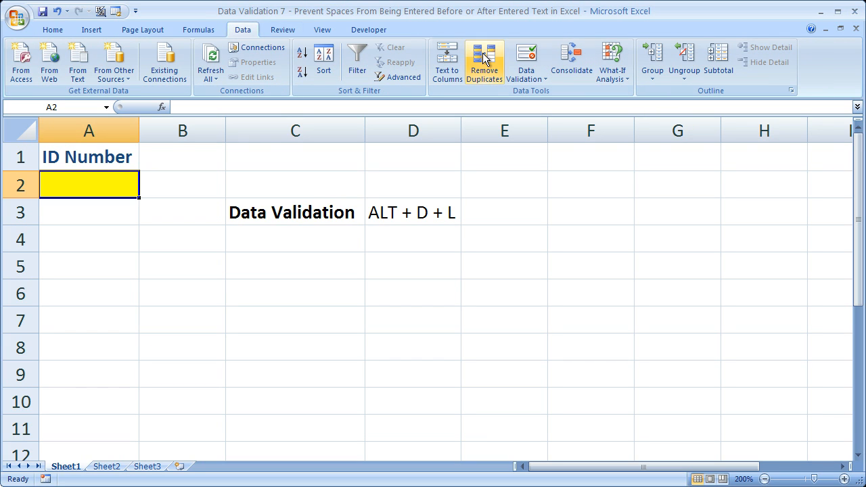
pyautogui.moveTo(533, 54)
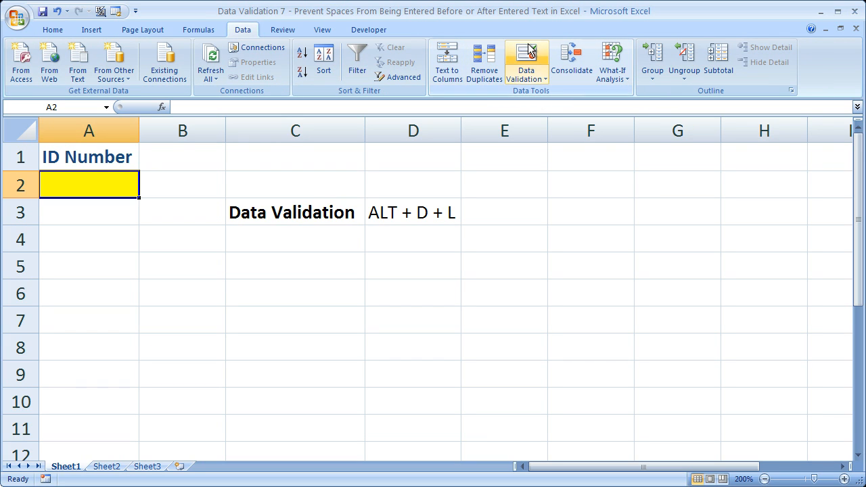
pyautogui.click(525, 59)
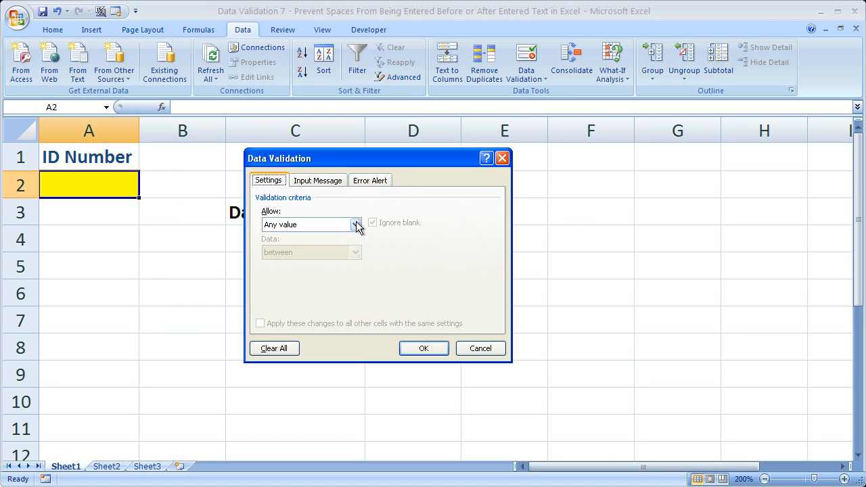
pyautogui.click(357, 224)
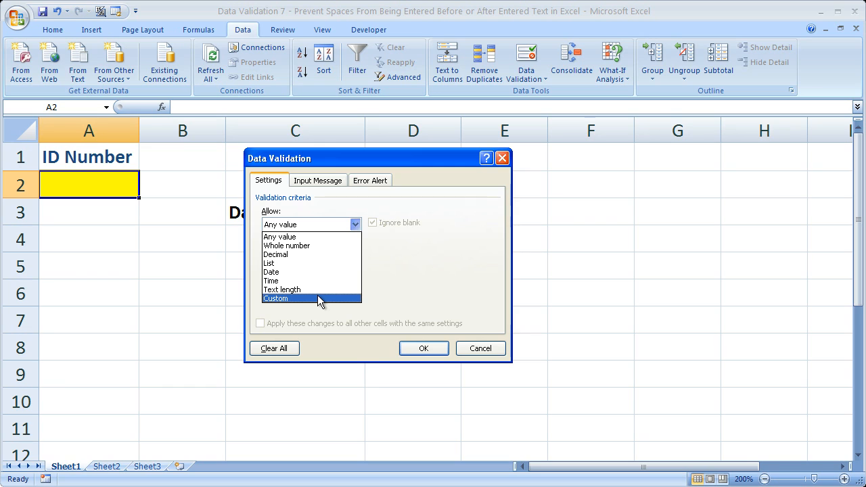
pyautogui.click(276, 299)
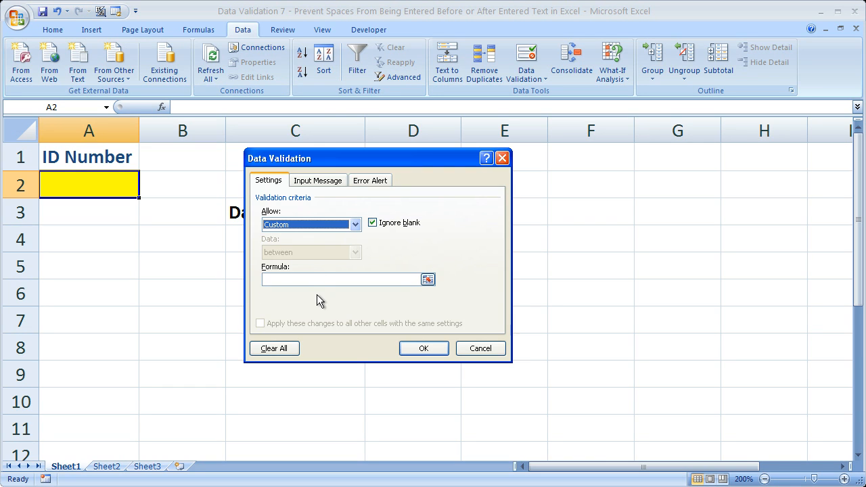
# Step: Enter =A2=TRIM(A2) as the validation formula and apply the rule to A2
pyautogui.click(341, 279)
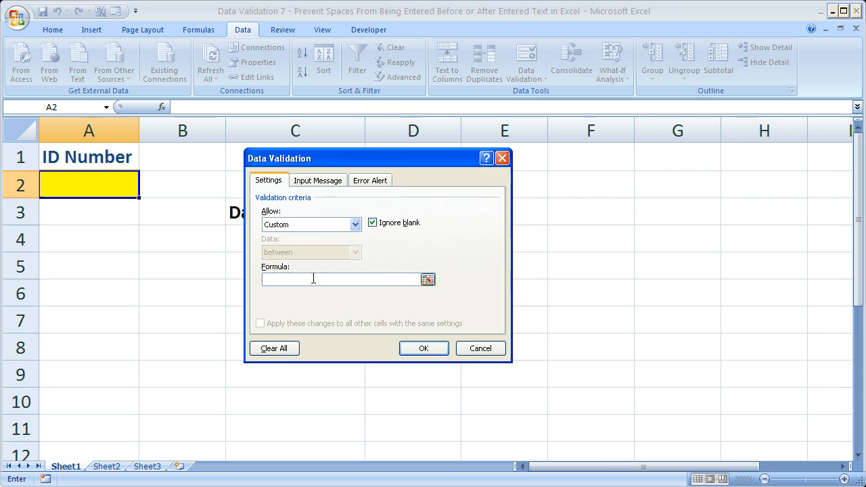
pyautogui.write('=A2=TRIM(A2)')
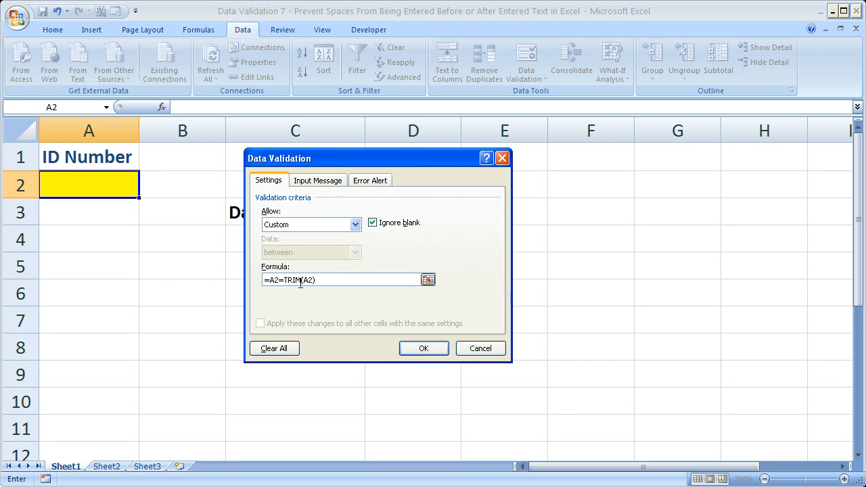
pyautogui.moveTo(330, 280)
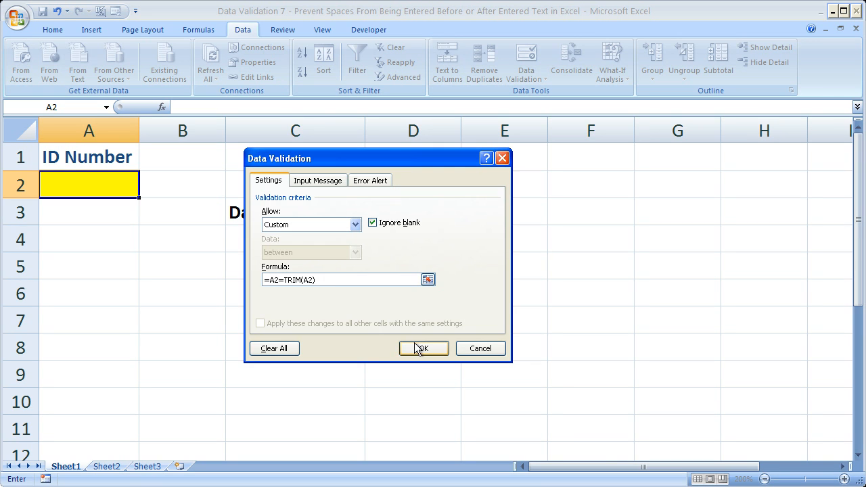
pyautogui.click(425, 349)
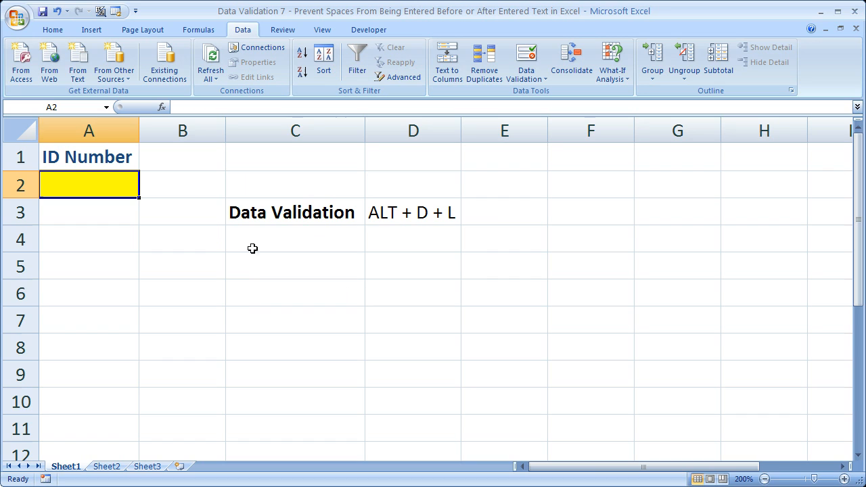
pyautogui.moveTo(215, 235)
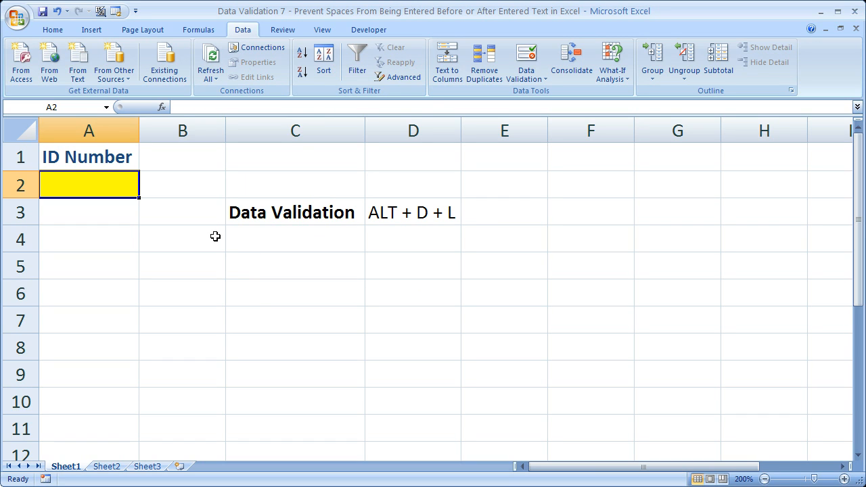
pyautogui.write('asdf')
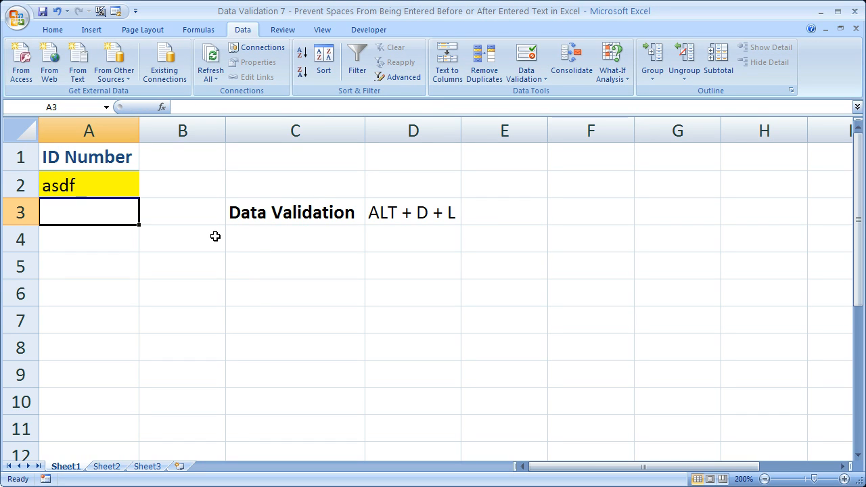
pyautogui.click(80, 184)
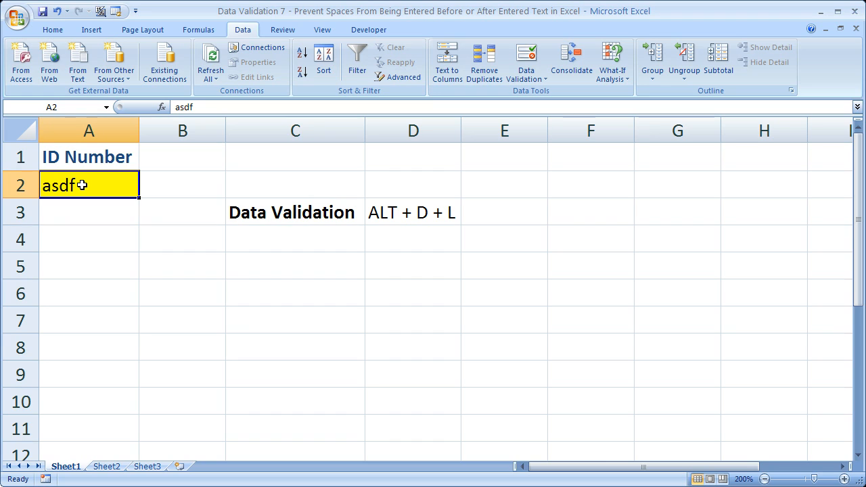
pyautogui.doubleClick(65, 184)
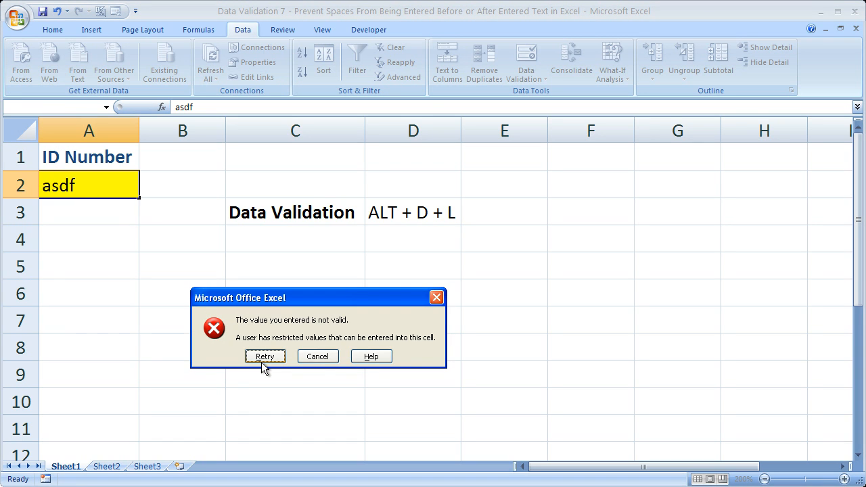
pyautogui.click(318, 356)
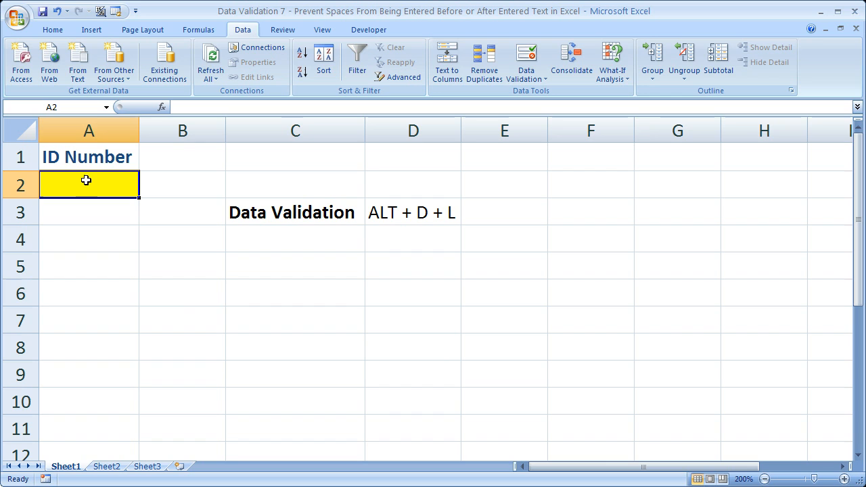
pyautogui.doubleClick(87, 184)
pyautogui.write('asdf')
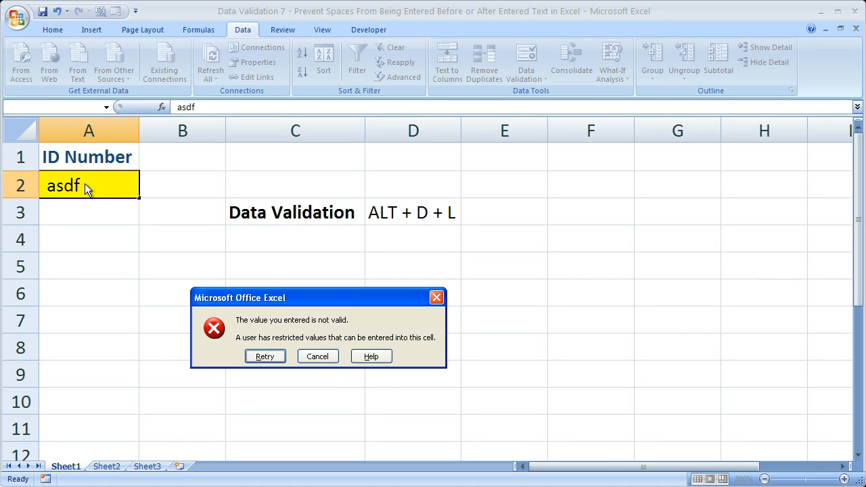
pyautogui.click(316, 356)
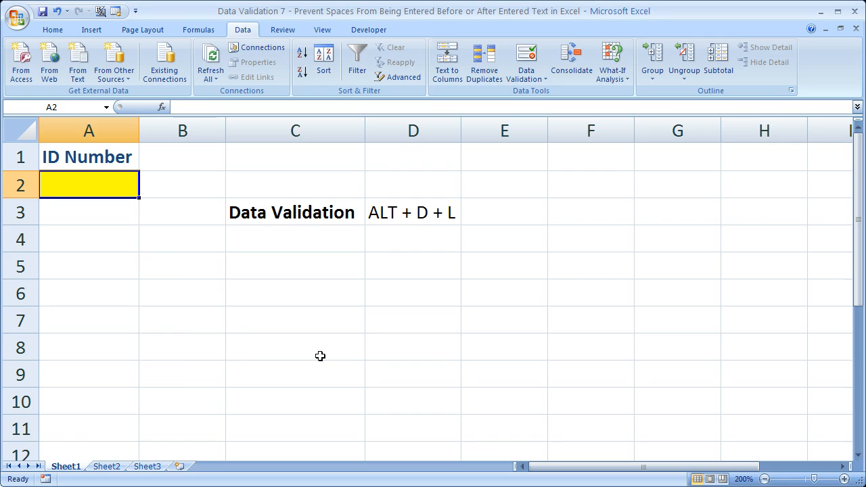
pyautogui.moveTo(242, 297)
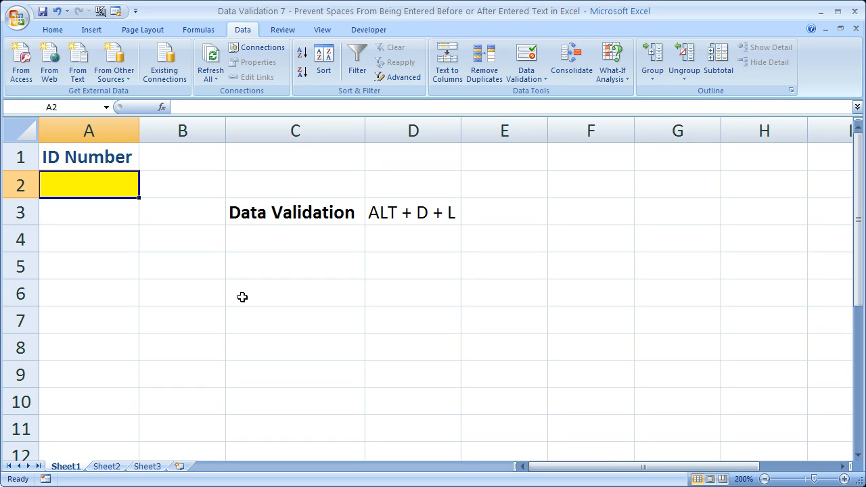
# Step: Enter =A2=TRIM(A2) as a text note in C6 and return to cell A2
pyautogui.write('=A2=TRIM(A2)')
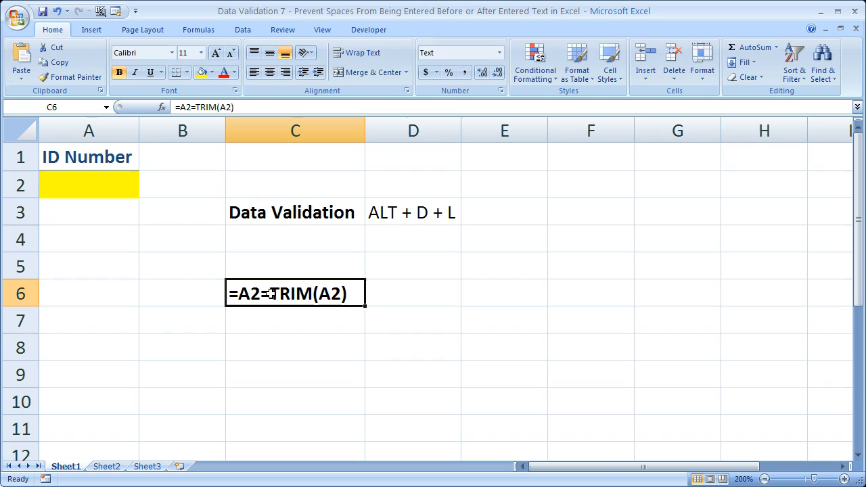
pyautogui.moveTo(241, 323)
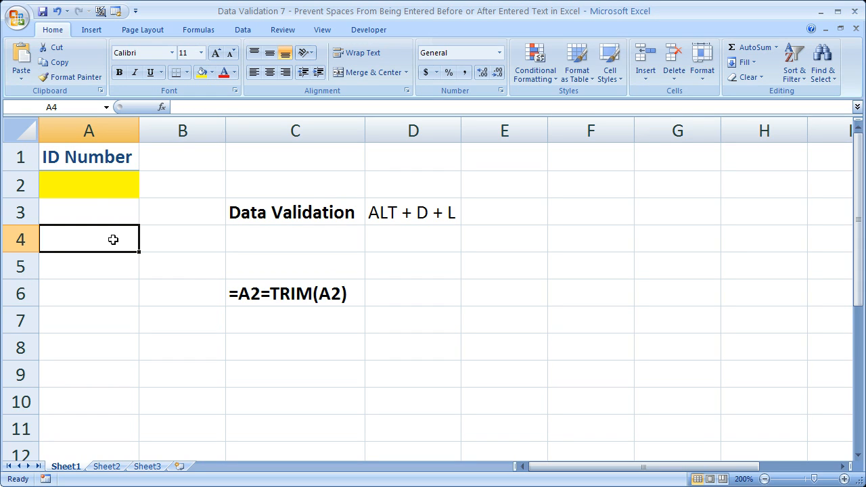
pyautogui.click(102, 185)
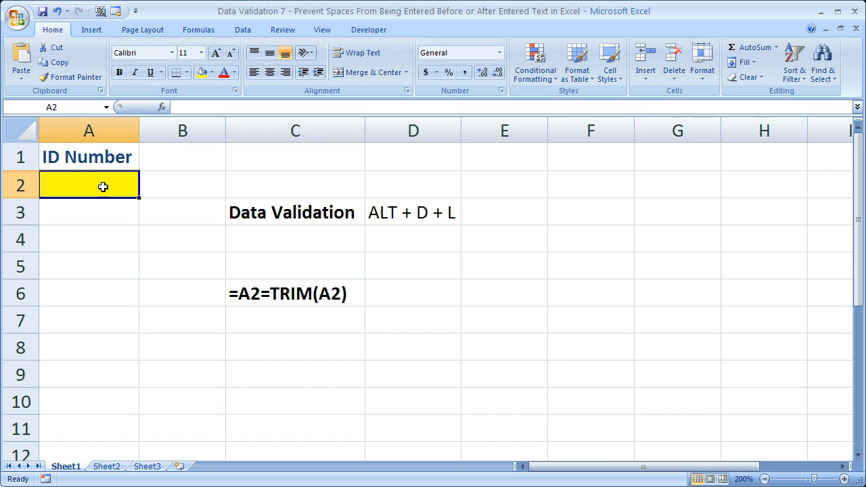
pyautogui.moveTo(95, 184)
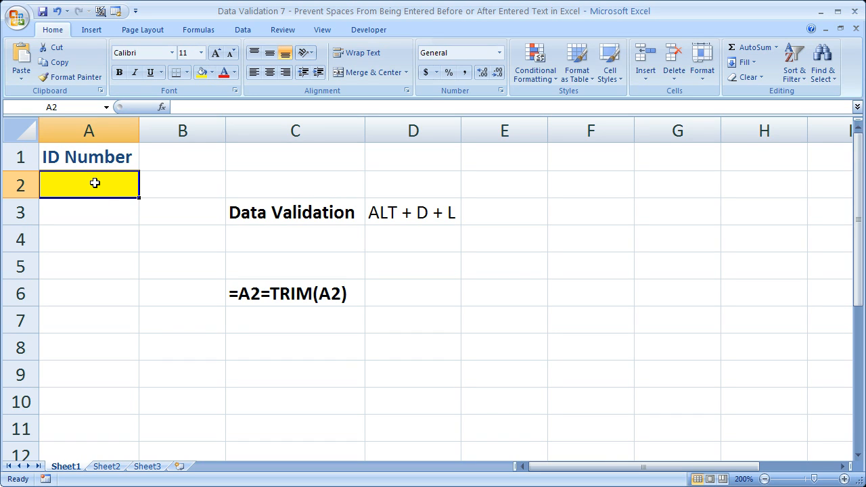